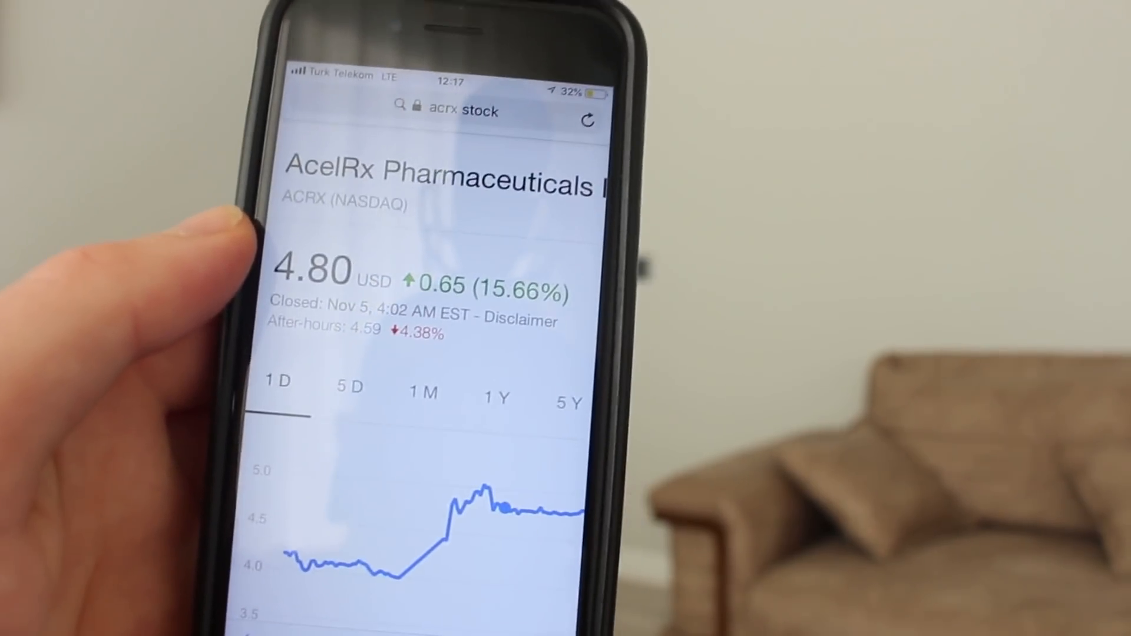
scroll(down, 3)
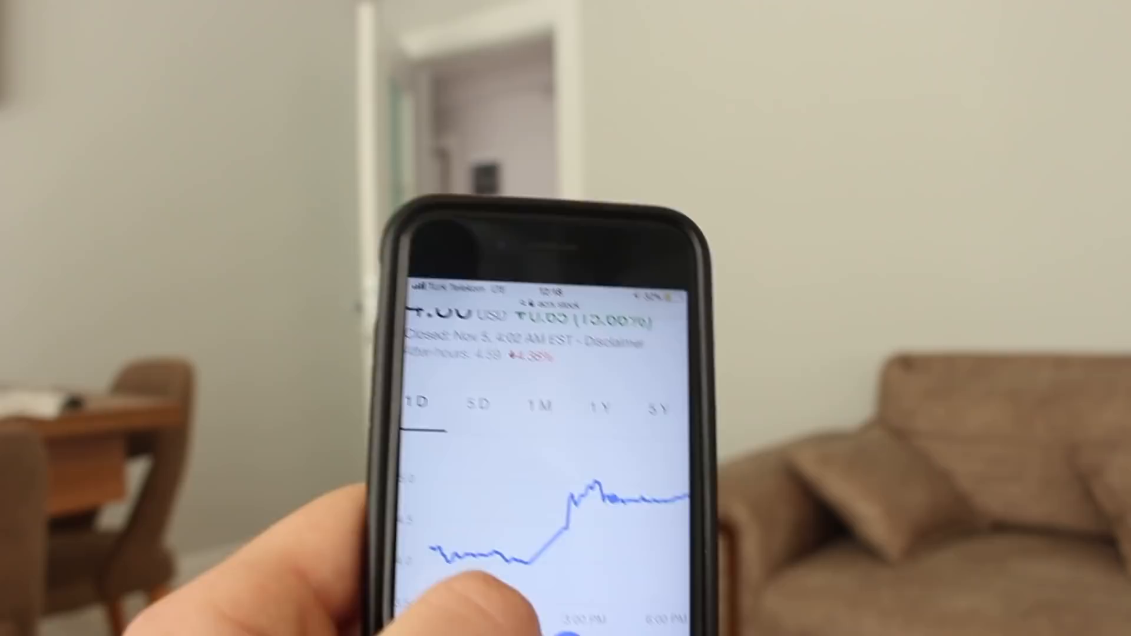
scroll(down, 3)
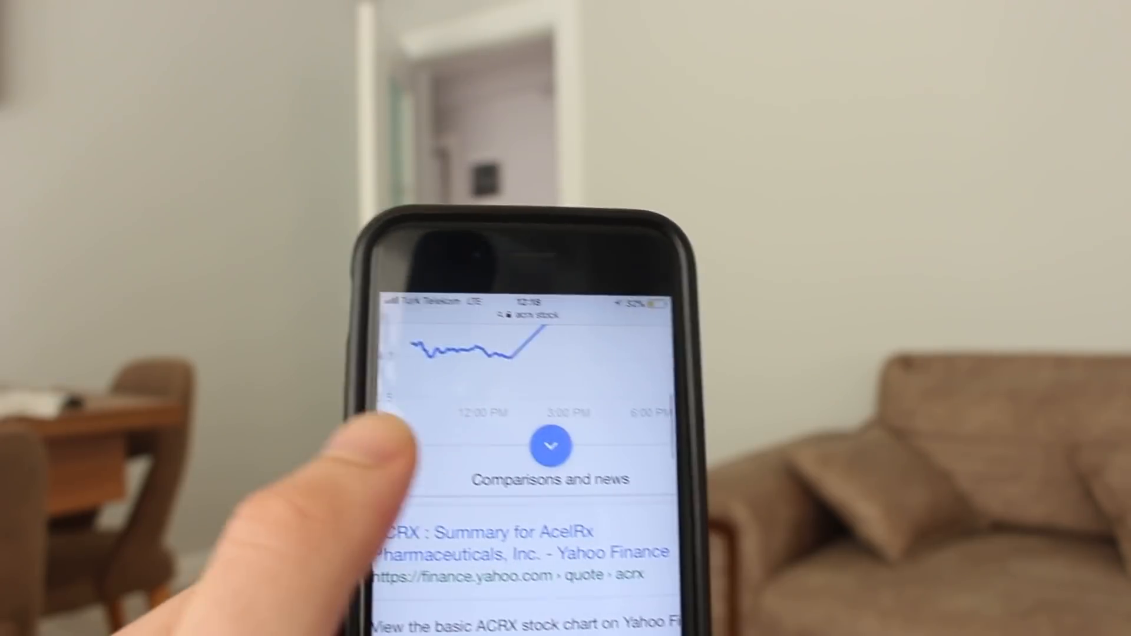
scroll(down, 3)
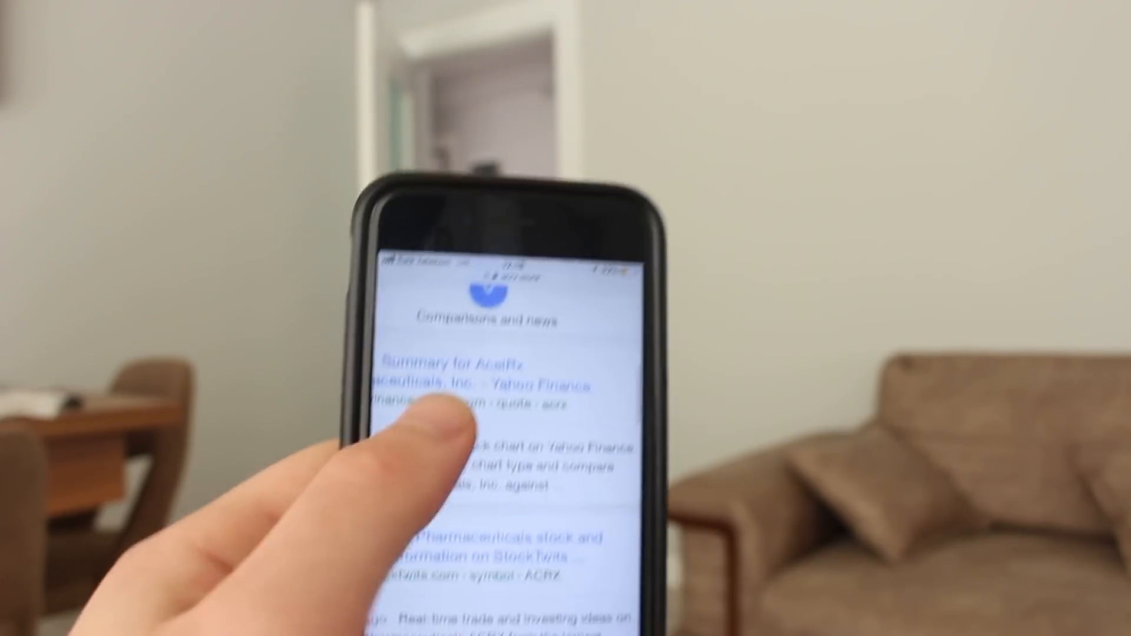